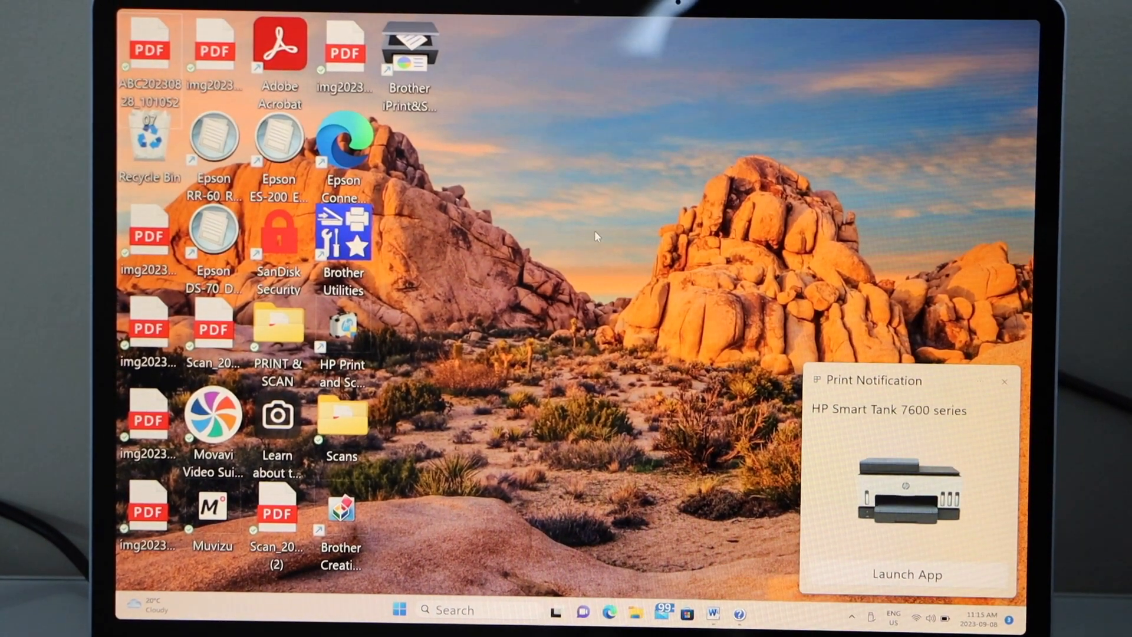
Dismiss the HP printer toast and launch Settings from the taskbar Search Top apps.
{"action": "left_click", "coordinate": [1004, 380]}
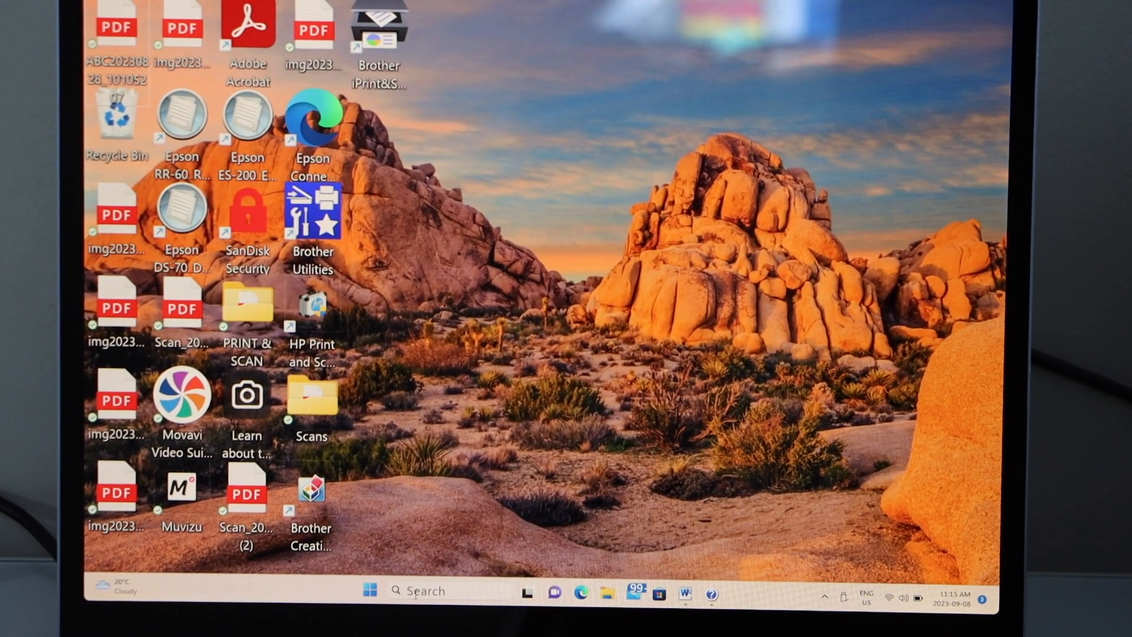
{"action": "left_click", "coordinate": [369, 589]}
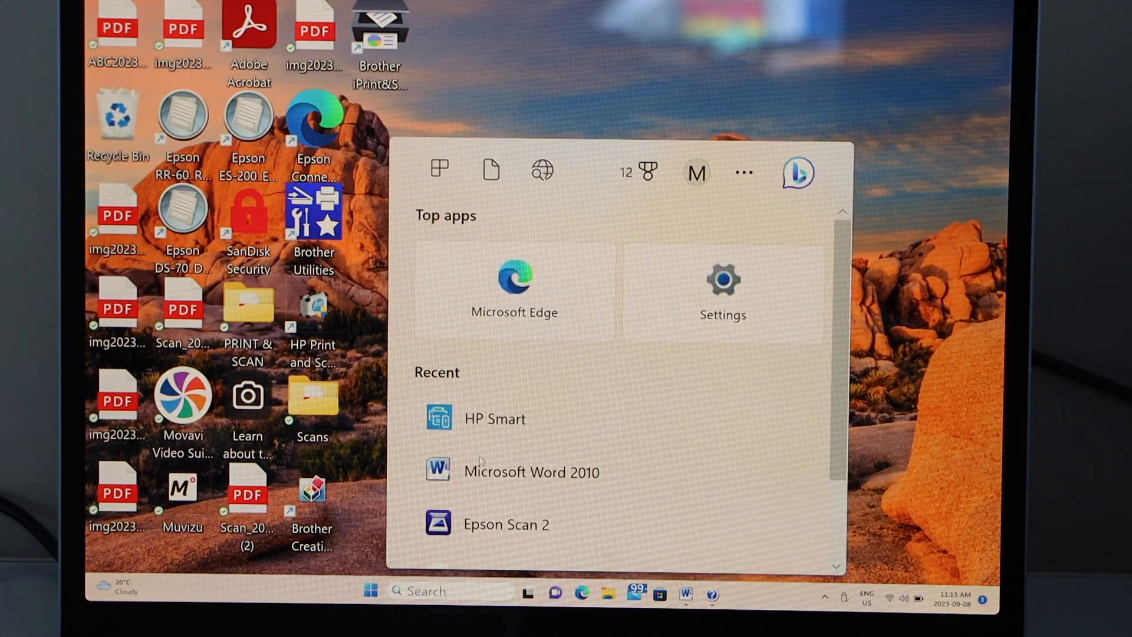
{"action": "left_click", "coordinate": [722, 289]}
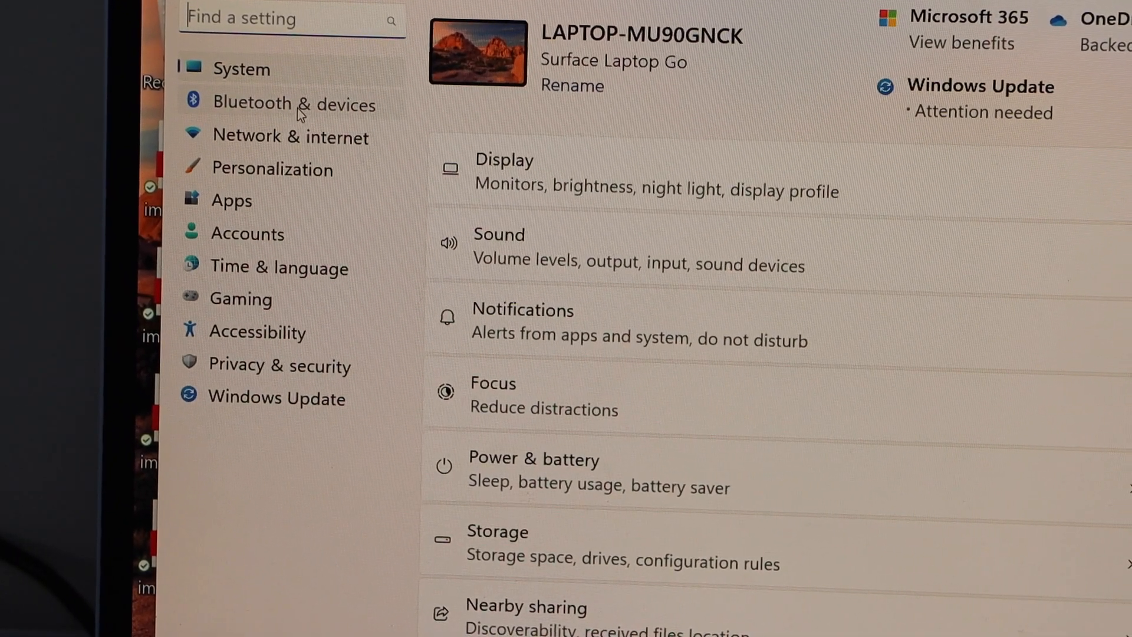
Go to Bluetooth & devices > Printers & scanners and scroll to the HP Smart Tank 7600 series entries.
{"action": "left_click", "coordinate": [291, 103]}
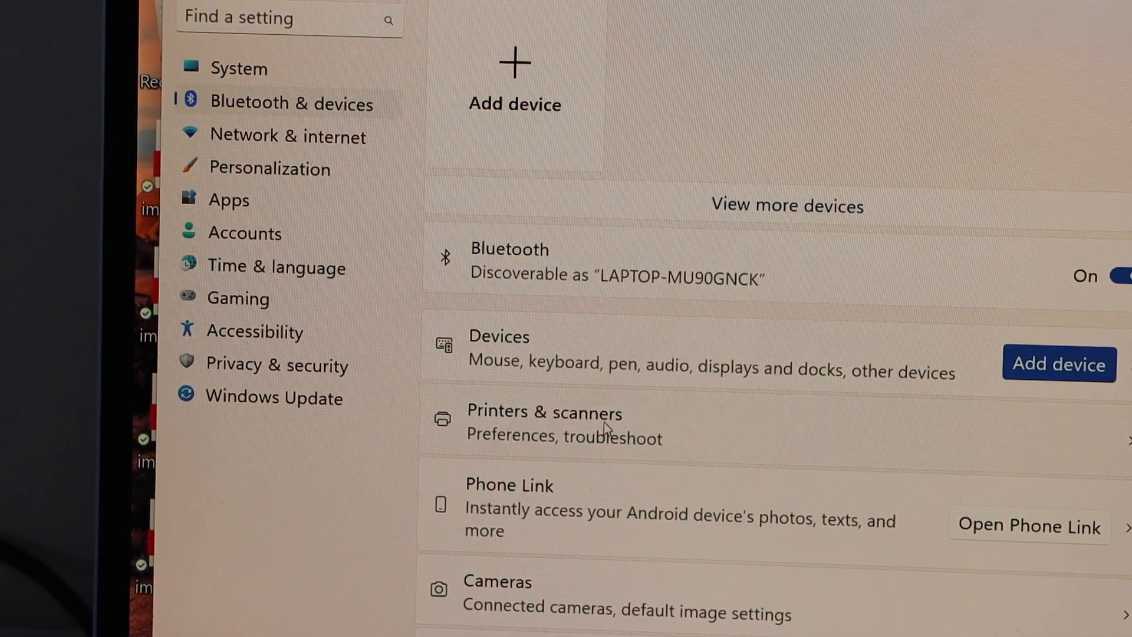
{"action": "left_click", "coordinate": [544, 412]}
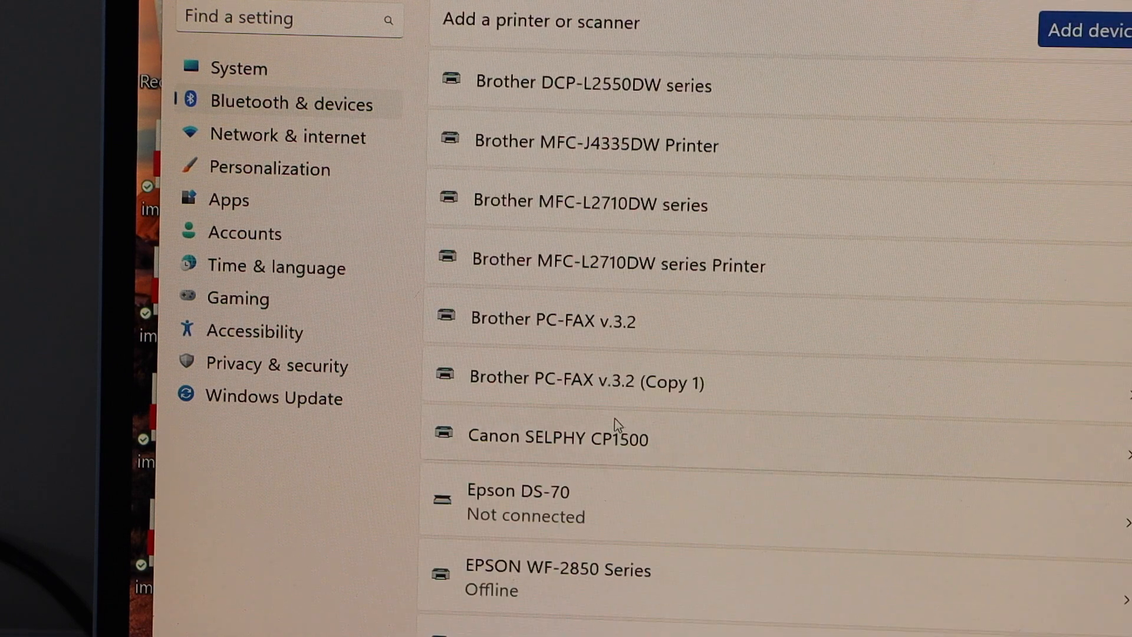
{"action": "scroll", "scroll_direction": "down", "scroll_amount": 3}
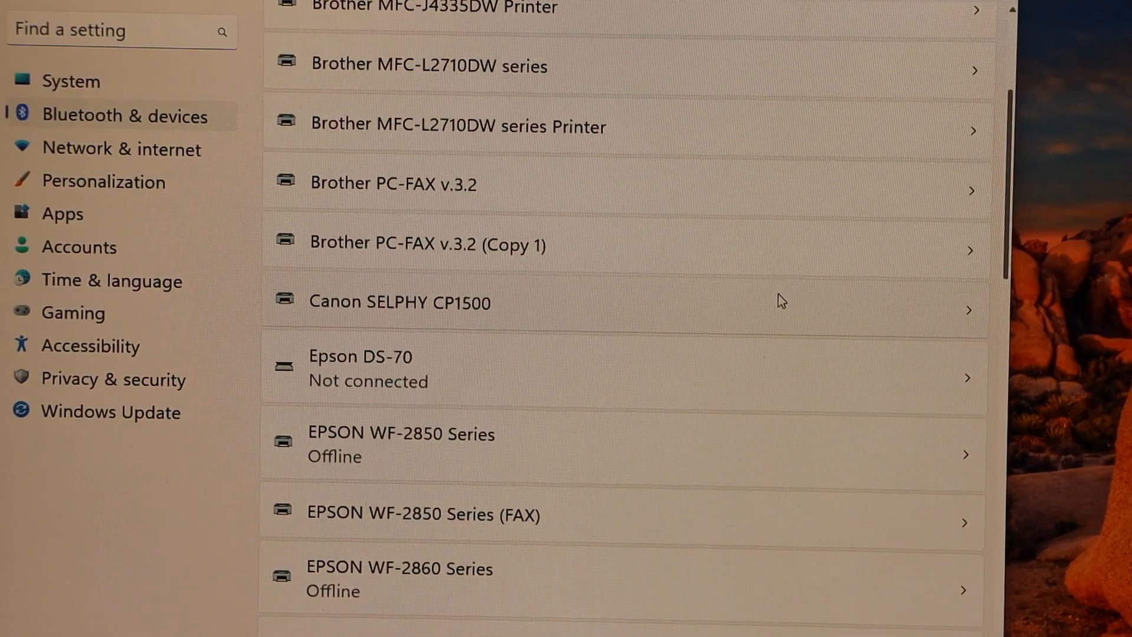
{"action": "scroll", "scroll_direction": "down", "scroll_amount": 3}
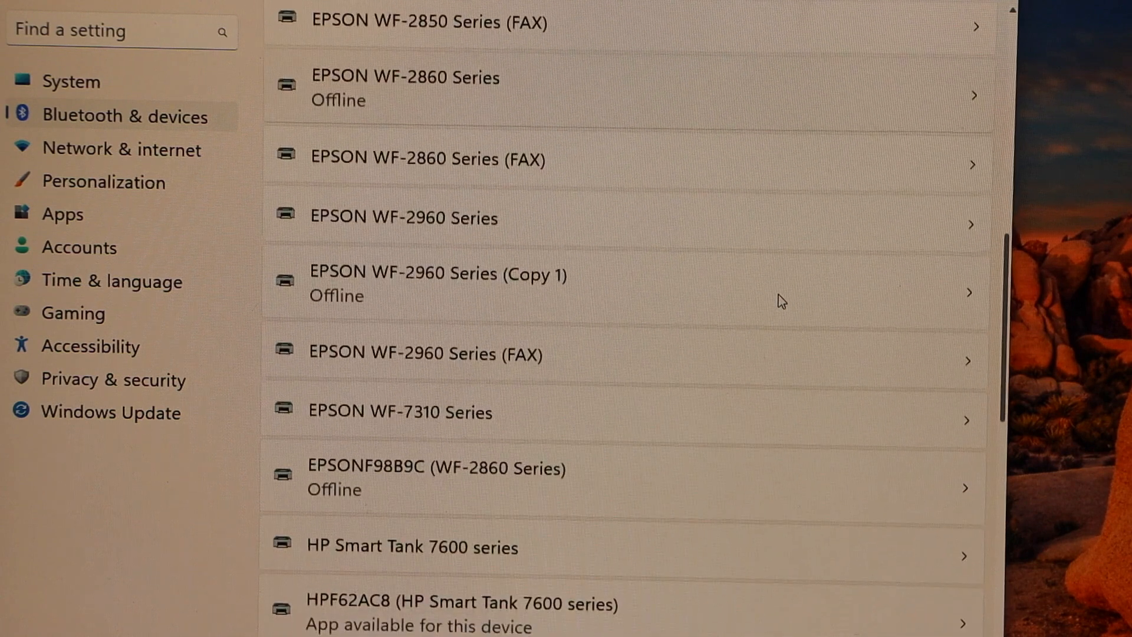
{"action": "scroll", "scroll_direction": "down", "scroll_amount": 3}
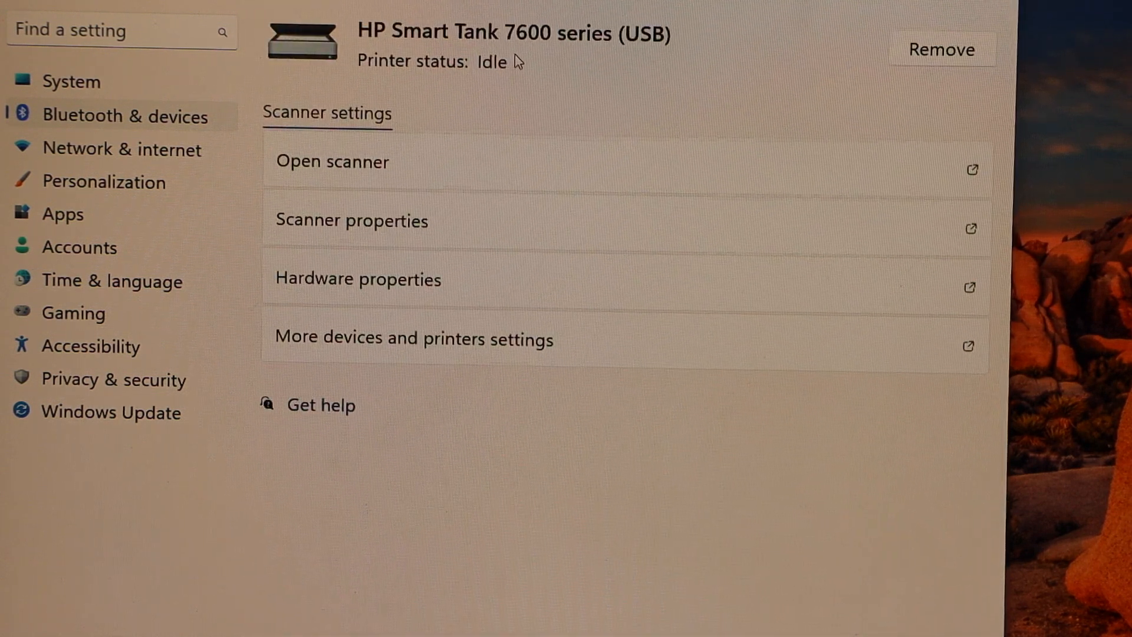
{"action": "mouse_move", "coordinate": [652, 50]}
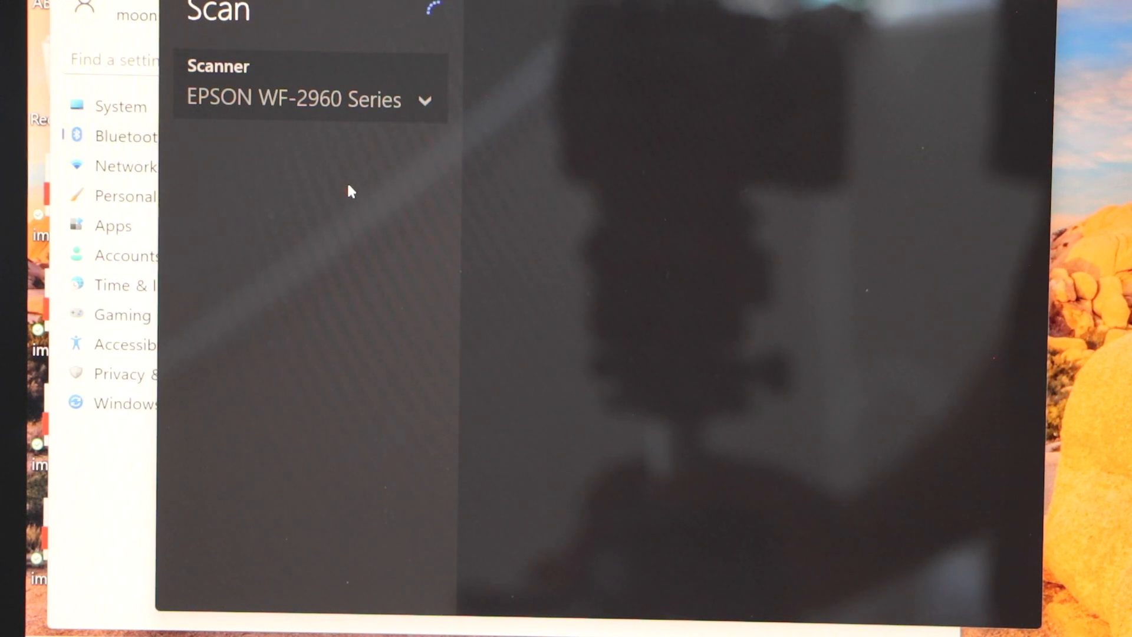
{"action": "mouse_move", "coordinate": [520, 226]}
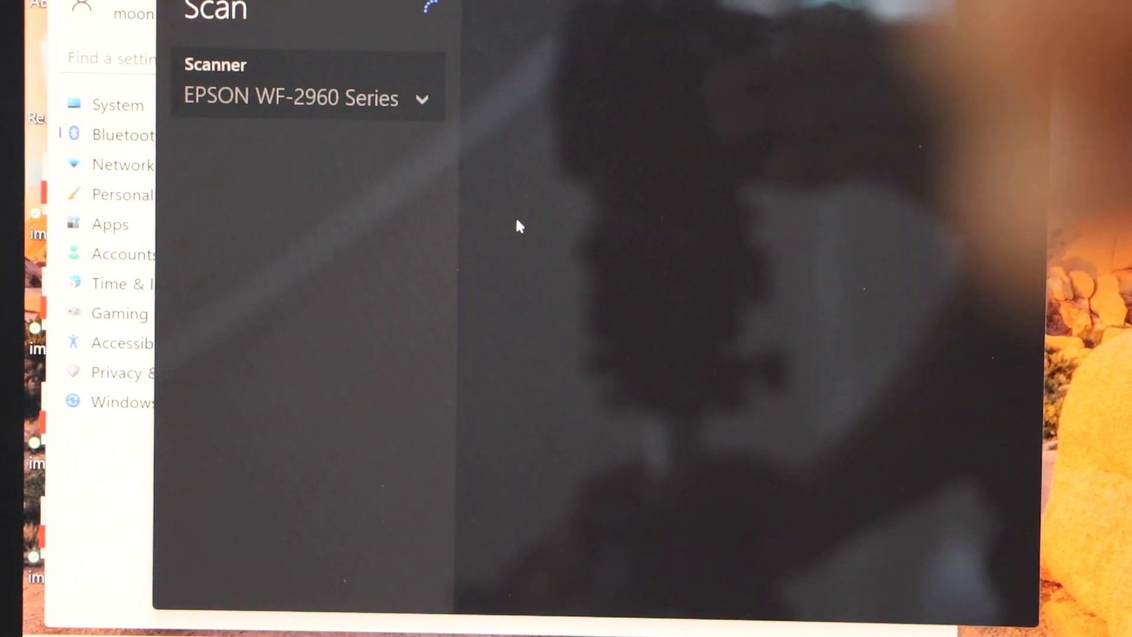